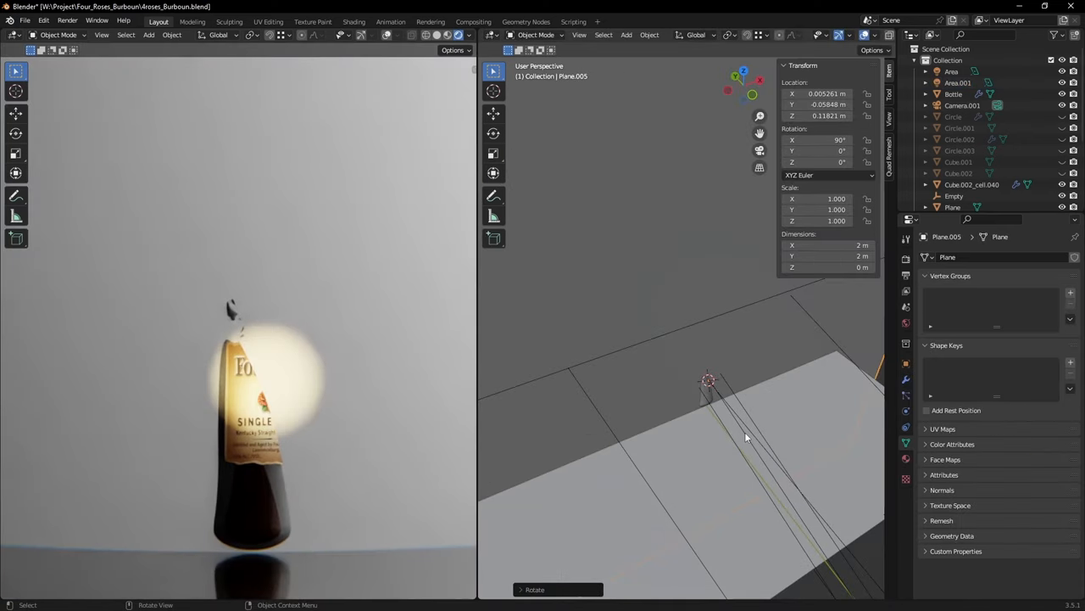
# - Scale Plane.005 down to about 0.139 and rotate it upright behind the bottle
pyautogui.press('s')
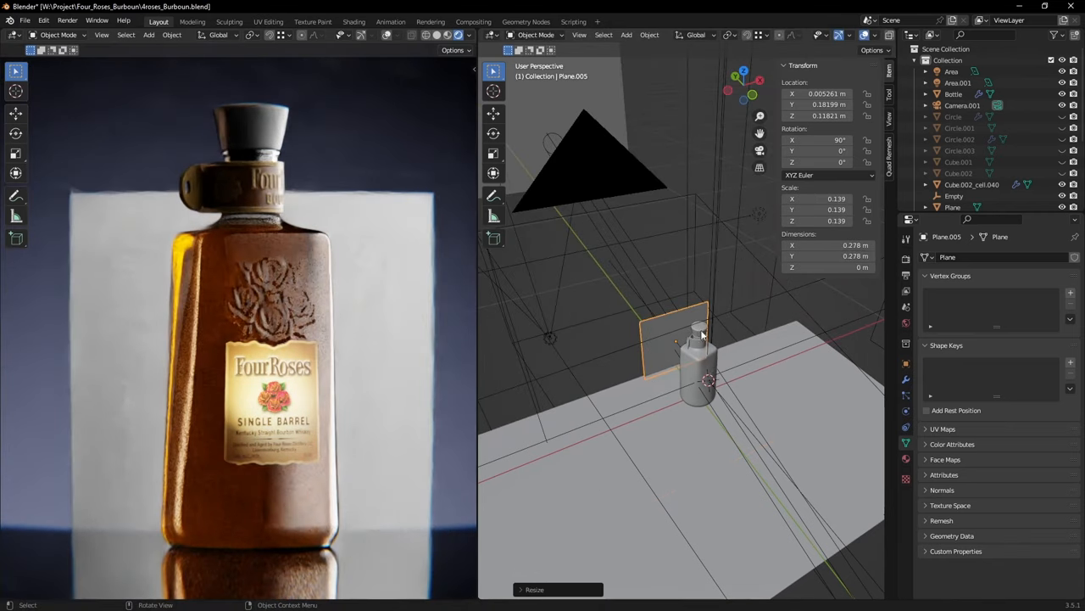
pyautogui.press('r')
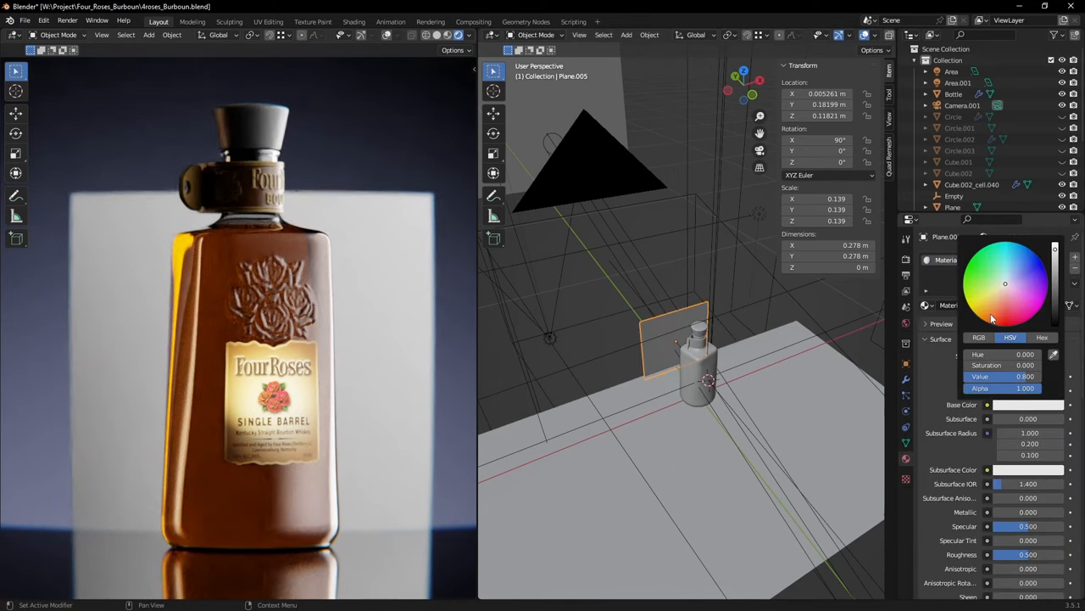
# - Give the card an orange Base Color and drag Metallic to 1.0
pyautogui.click(993, 306)
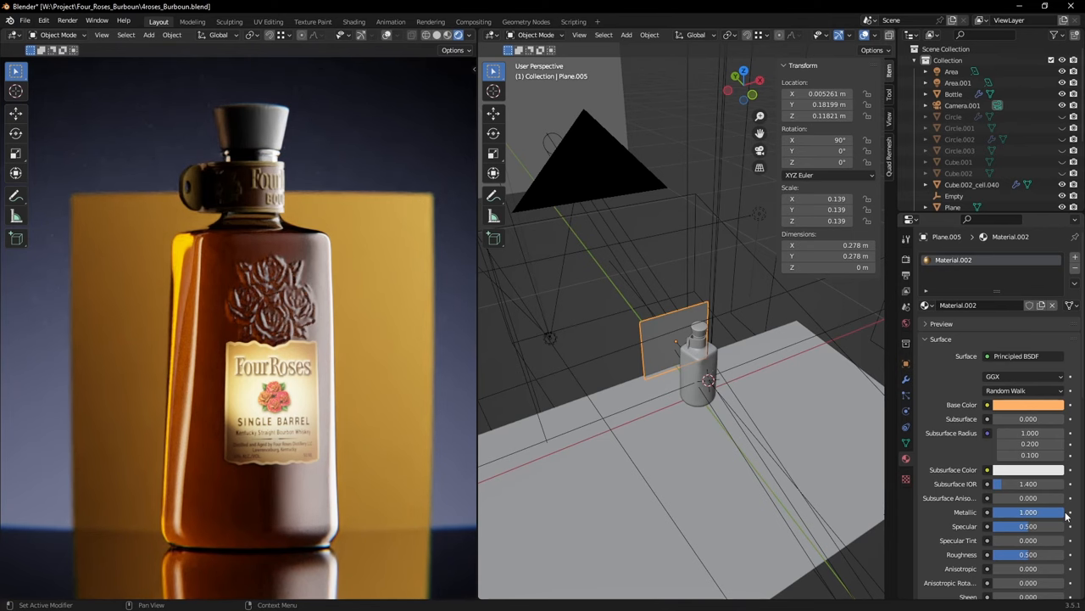
pyautogui.moveTo(1029, 553); pyautogui.dragTo(1007, 554)
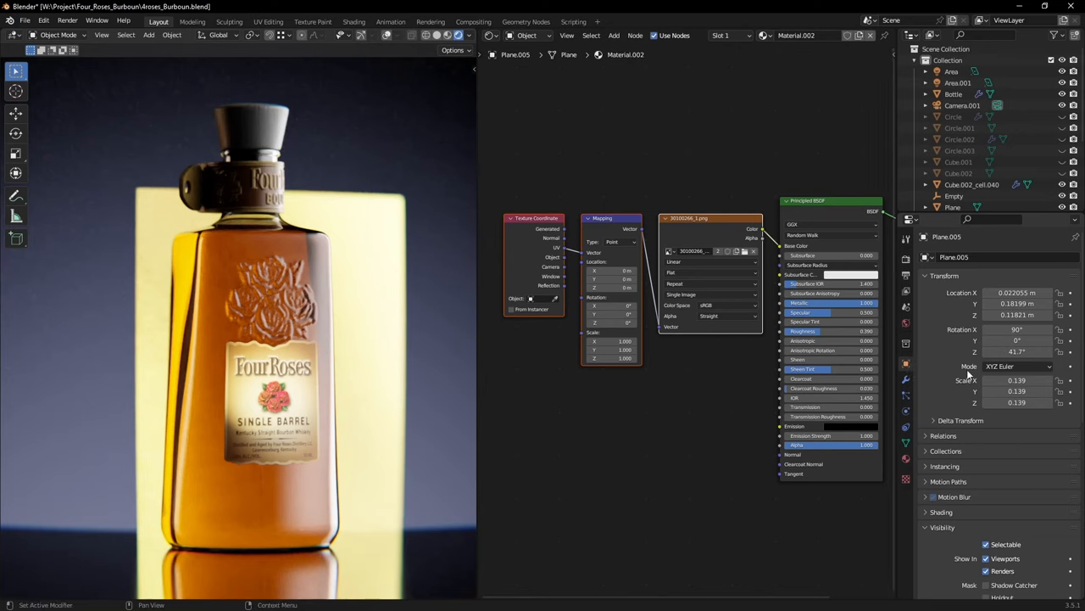
# - Uncheck Camera and Diffuse ray visibility for Plane.005
pyautogui.scroll(-3)
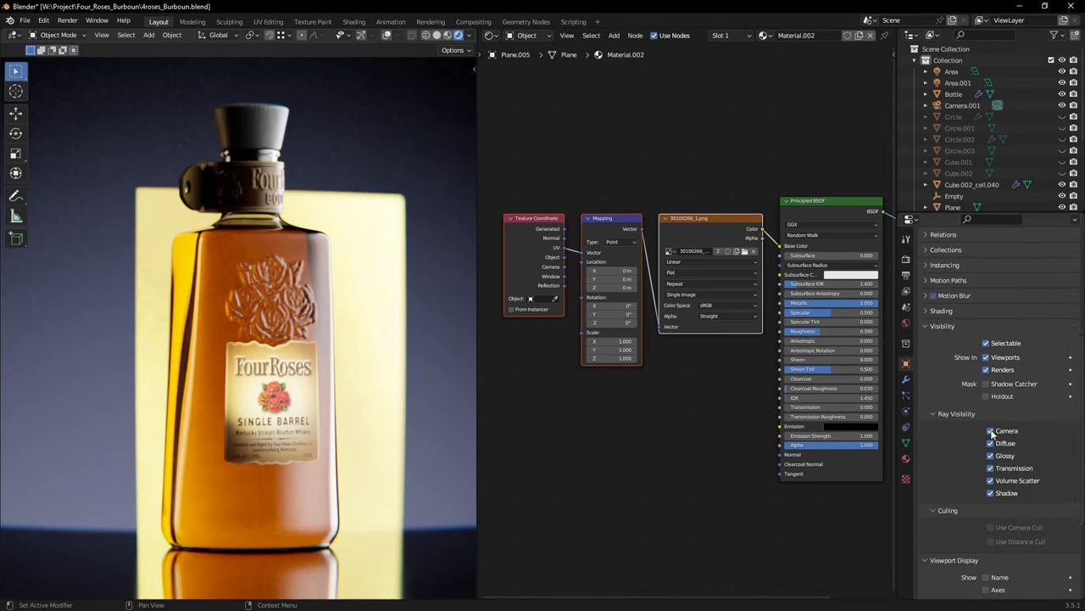
pyautogui.click(990, 430)
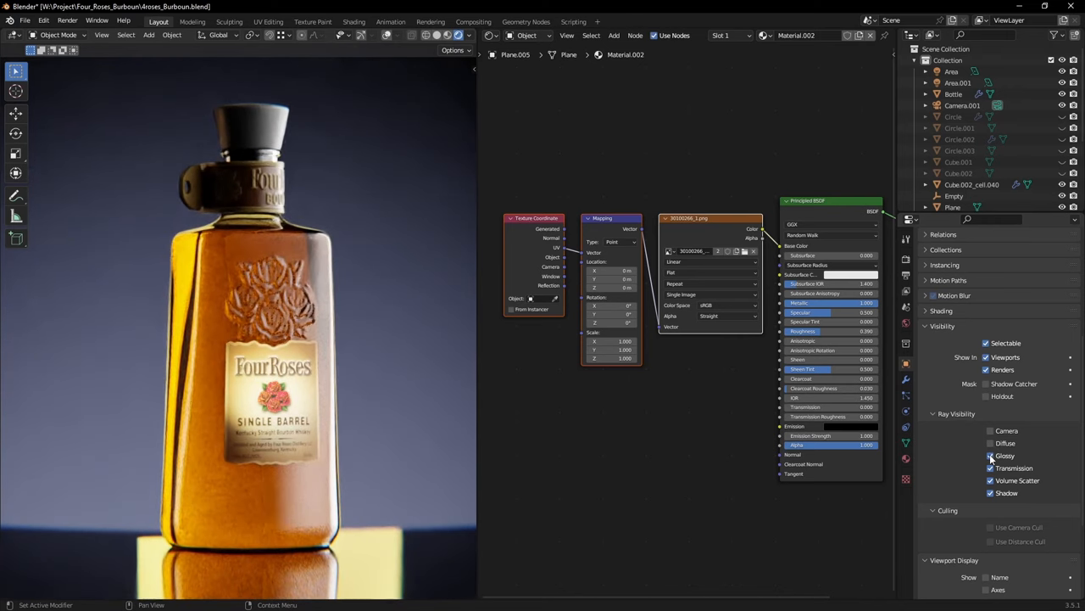
pyautogui.click(990, 456)
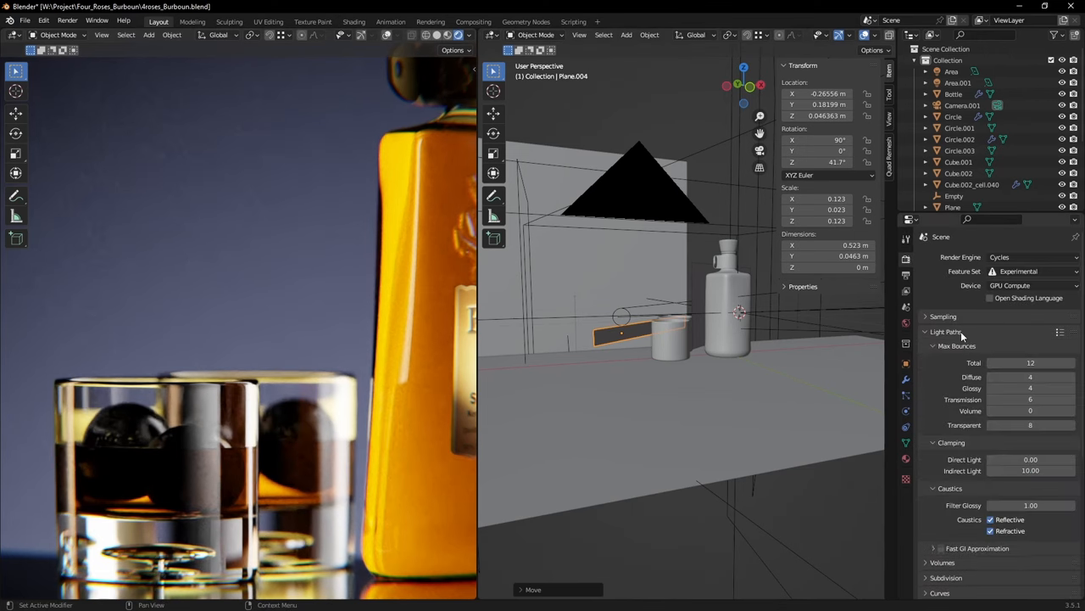
# - Raise Max Bounces Transmission from 6 to 17 in Light Paths
pyautogui.click(1030, 398)
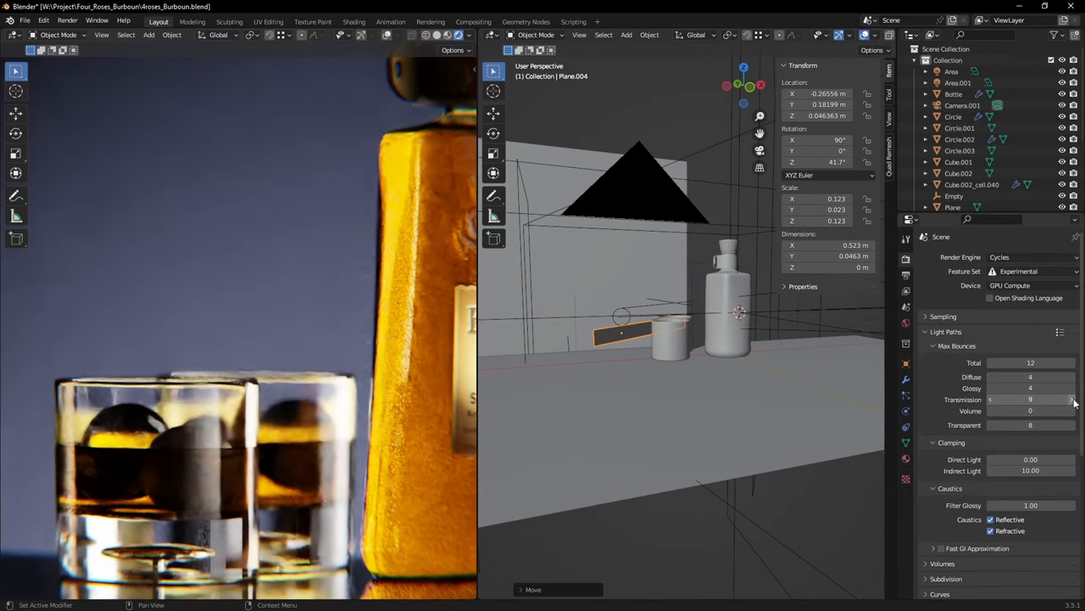
pyautogui.moveTo(1017, 399); pyautogui.dragTo(1060, 399)
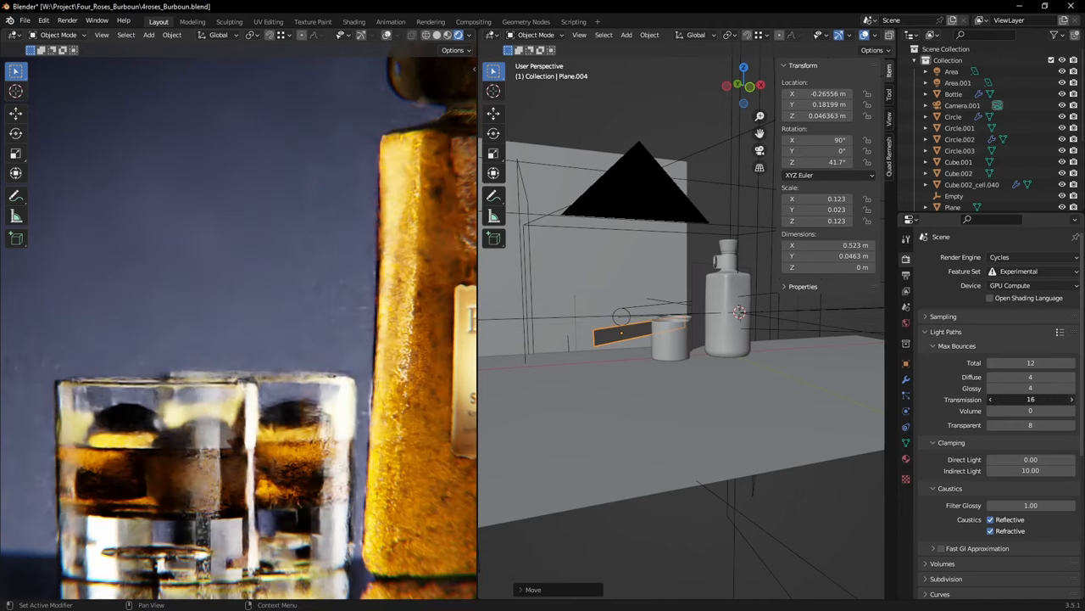
pyautogui.click(1072, 399)
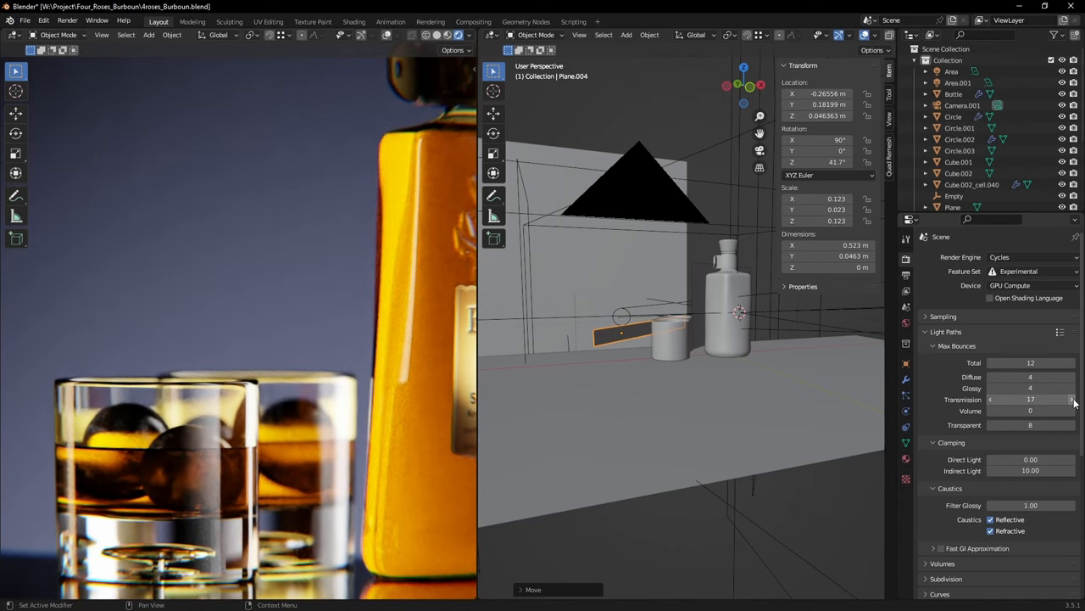